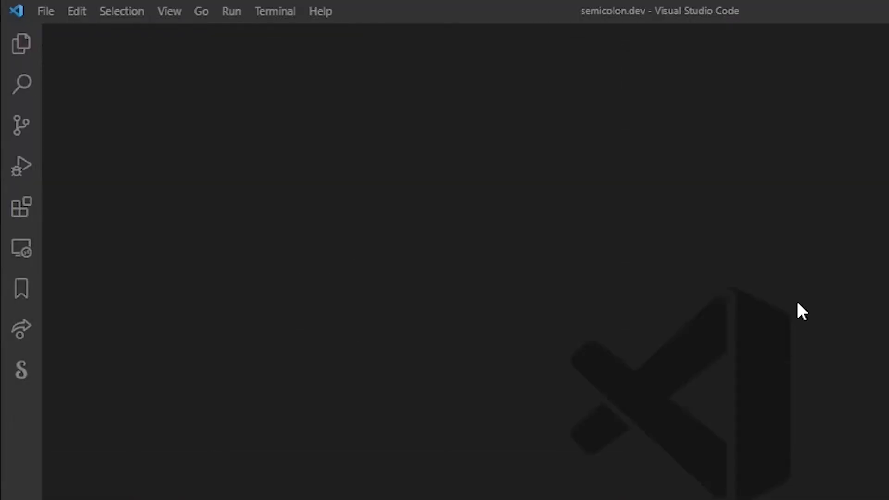
pyautogui.moveTo(22, 208)
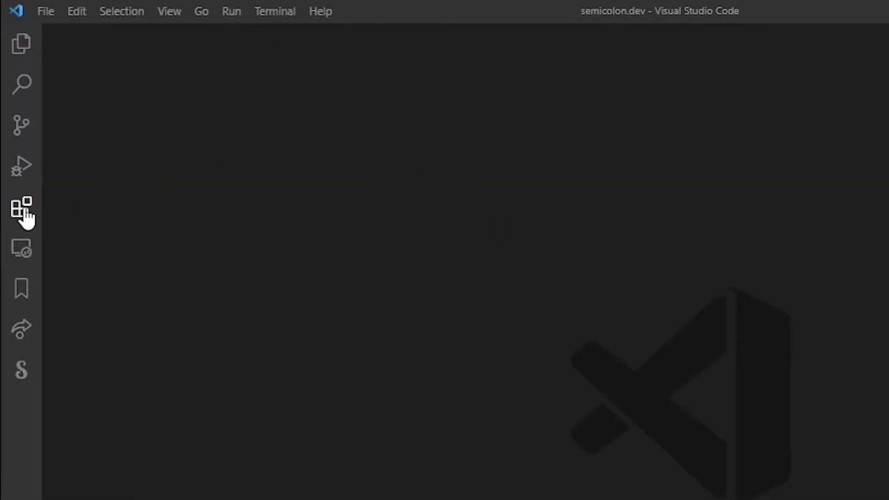
# Search the Extensions marketplace for 'ftp-' and install the ftp-simple extension
pyautogui.click(22, 207)
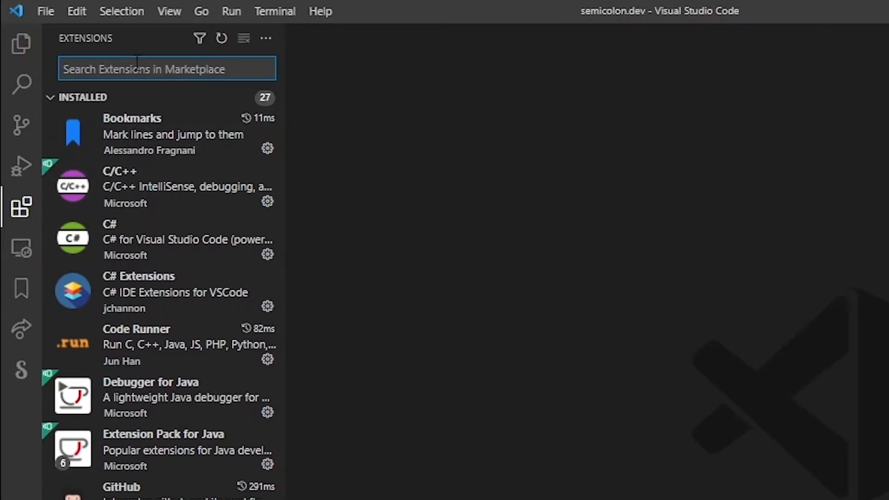
pyautogui.write('ftp-simple')
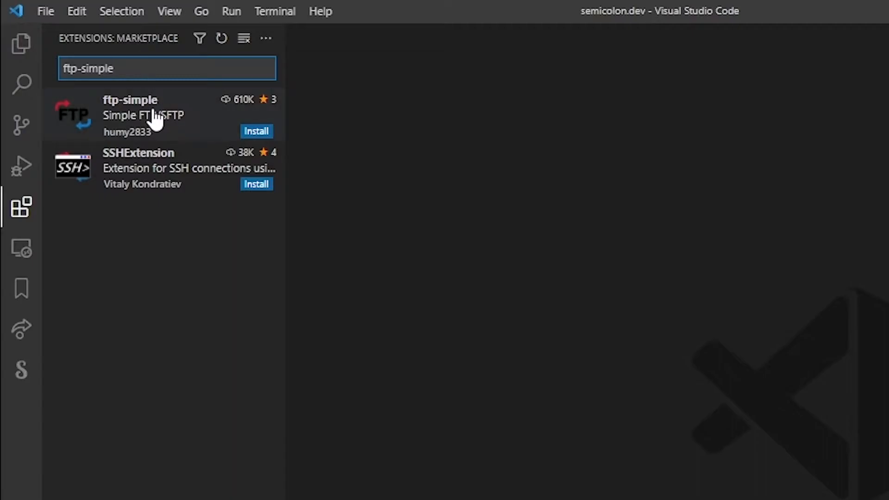
pyautogui.click(143, 114)
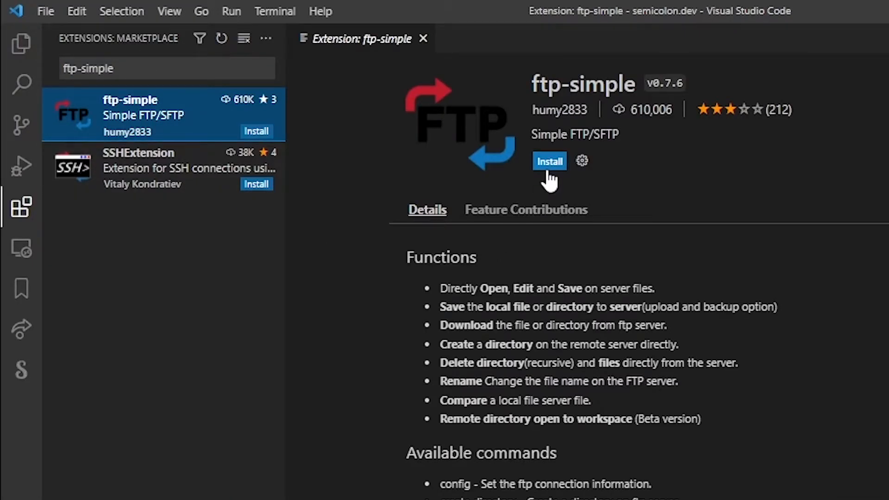
pyautogui.click(548, 161)
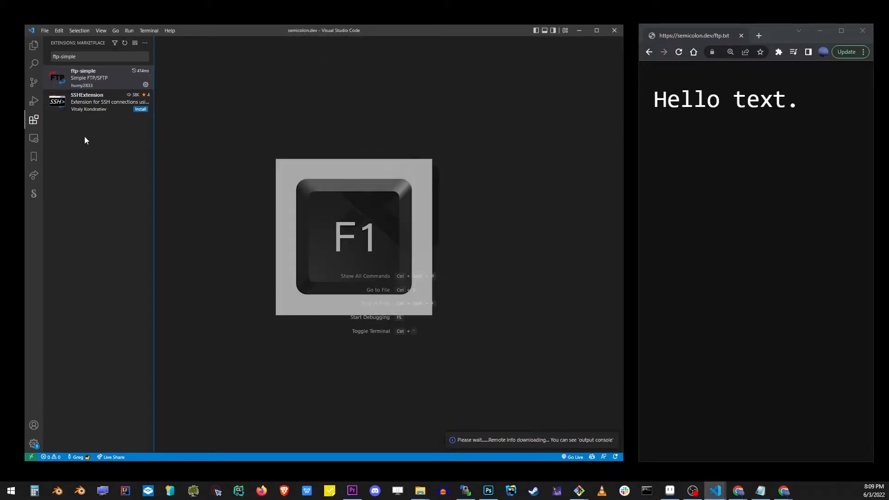
# Hide the sidebar and run 'ftp-simple: Config - FTP connection setting' from the command list
pyautogui.click(33, 119)
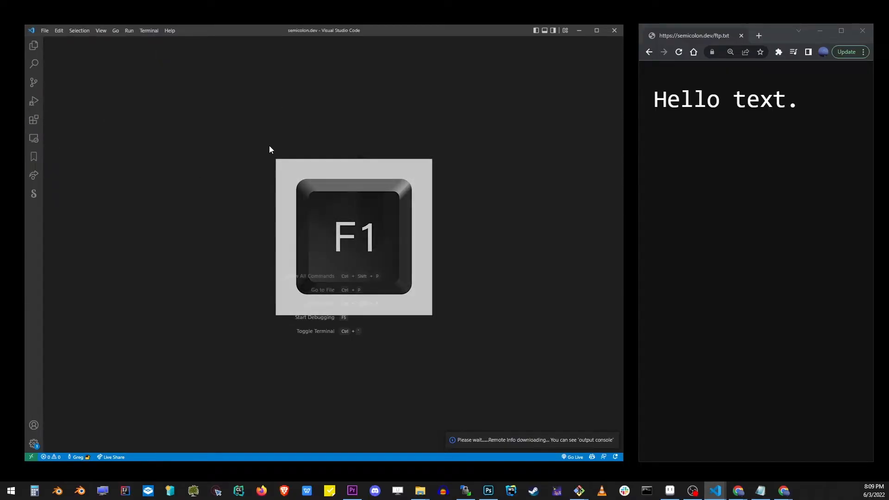
pyautogui.write('ftp')
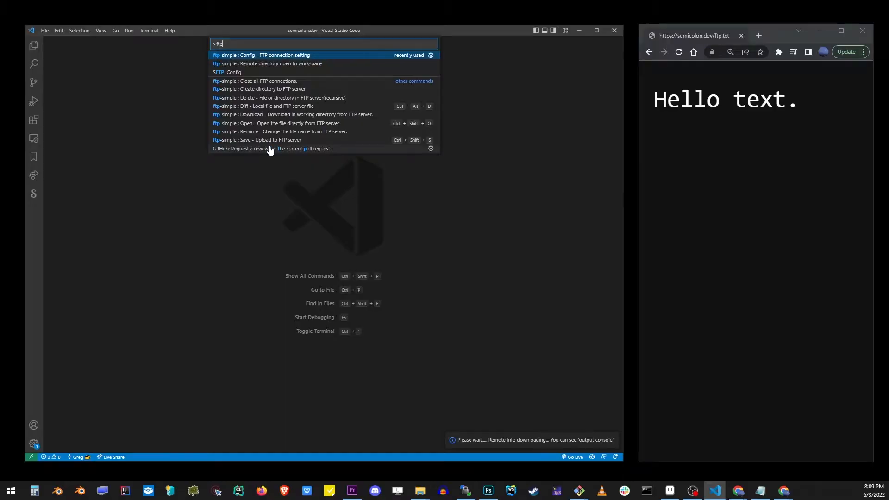
pyautogui.write('-simple')
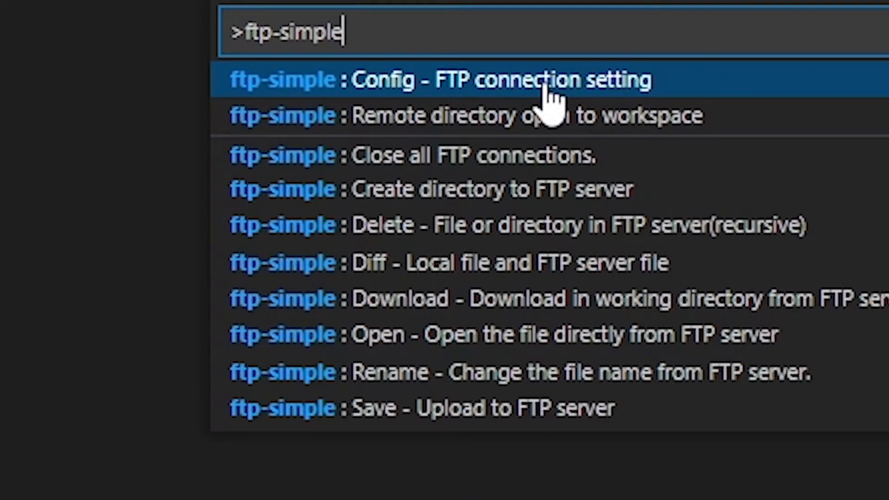
pyautogui.click(499, 80)
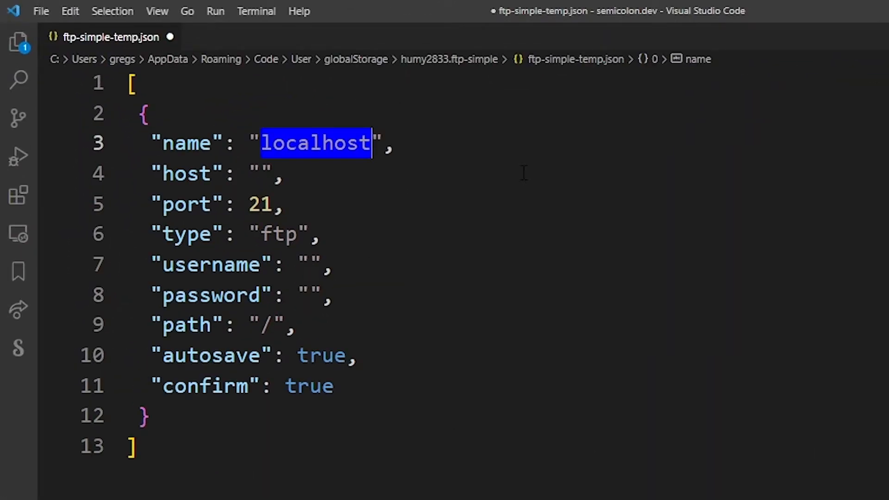
# Enter the connection name semicolon.dev and host 45.33.36.85 in the config
pyautogui.write('semicolon.de')
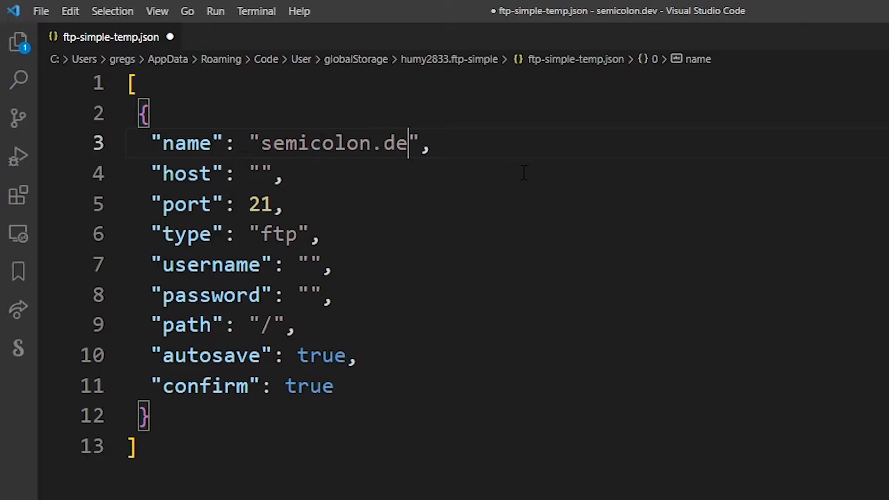
pyautogui.write('v')
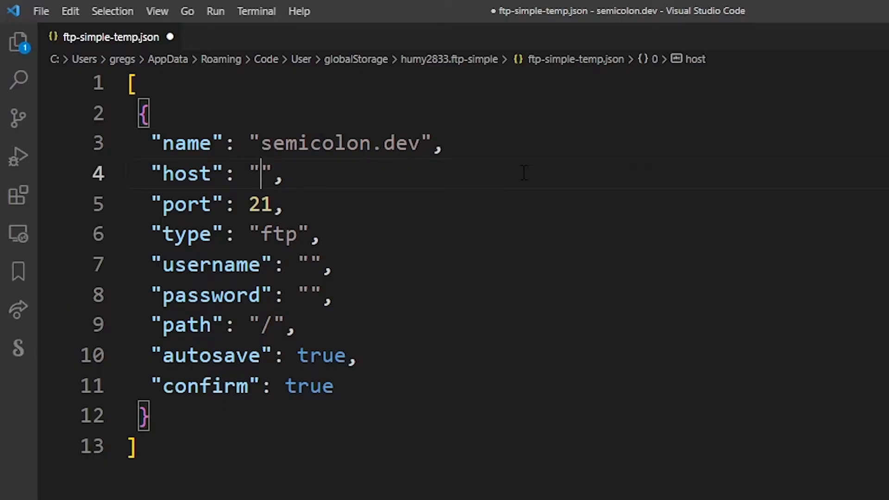
pyautogui.write('45.')
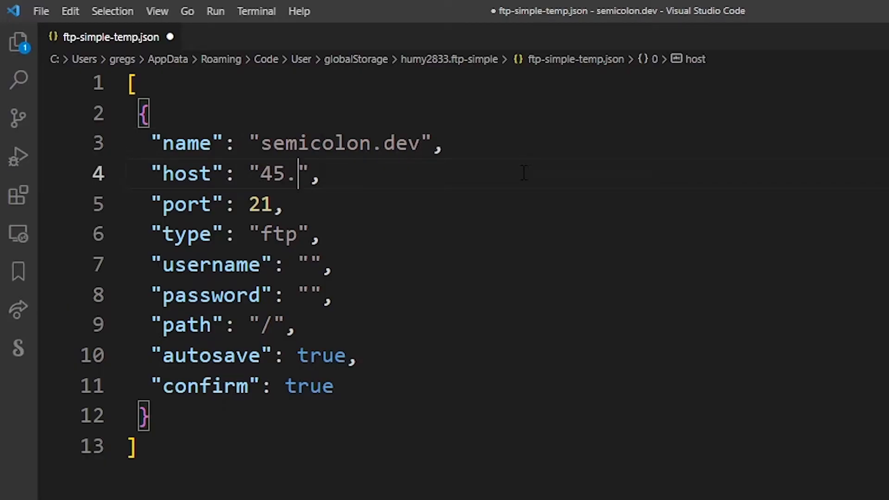
pyautogui.write('33.')
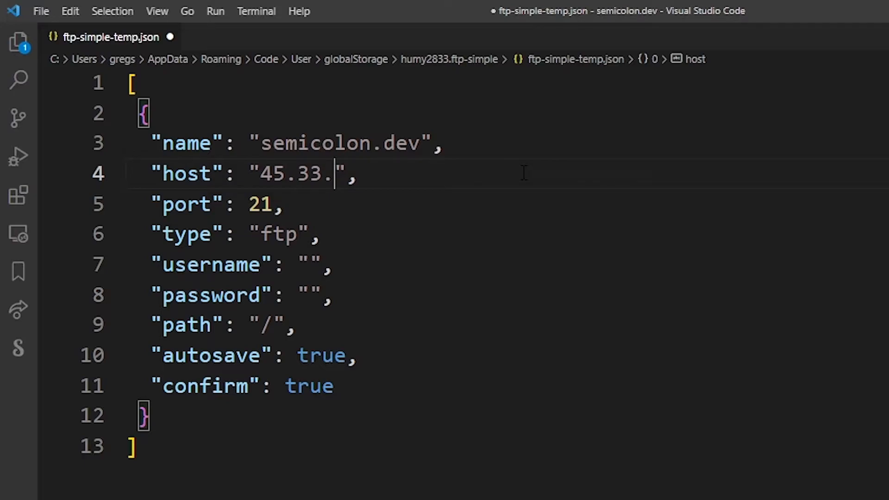
pyautogui.write('36')
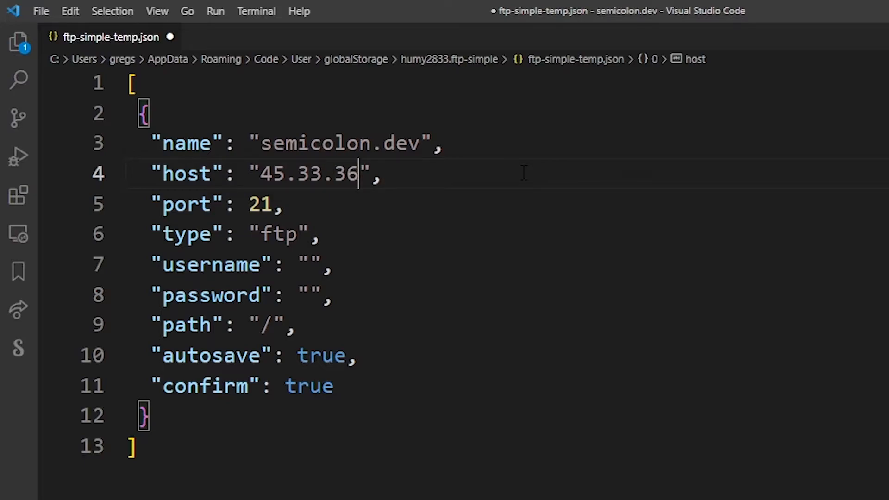
pyautogui.write('.85')
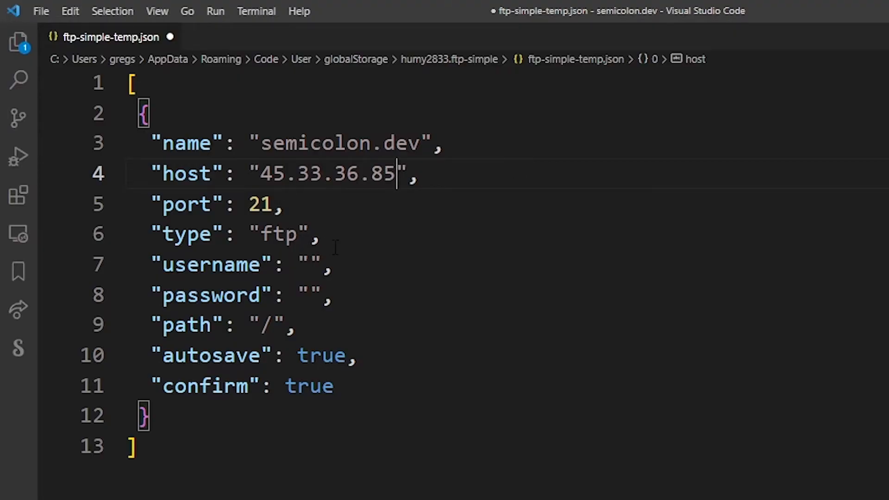
# Change the connection type from ftp to sftp and edit the port number
pyautogui.doubleClick(277, 233)
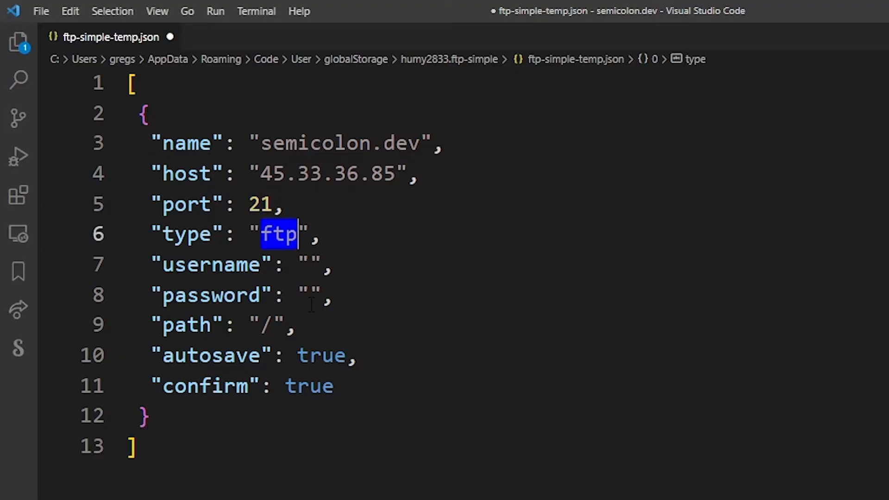
pyautogui.click(297, 233)
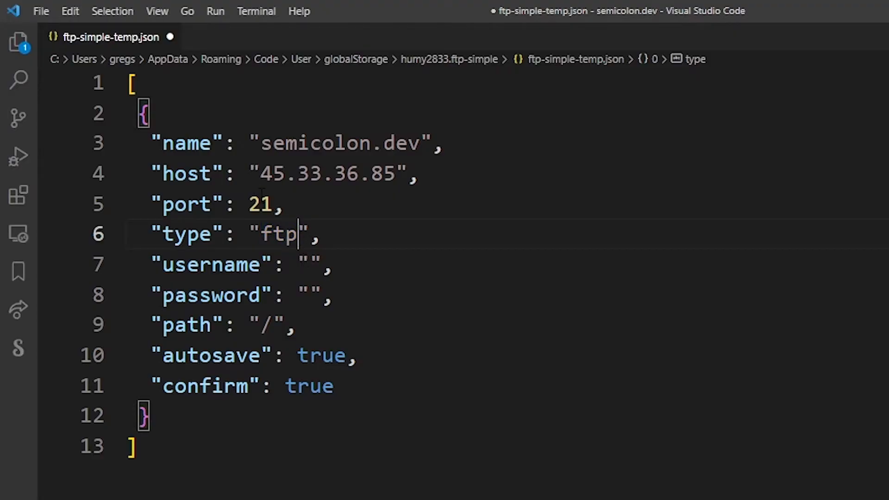
pyautogui.write('2')
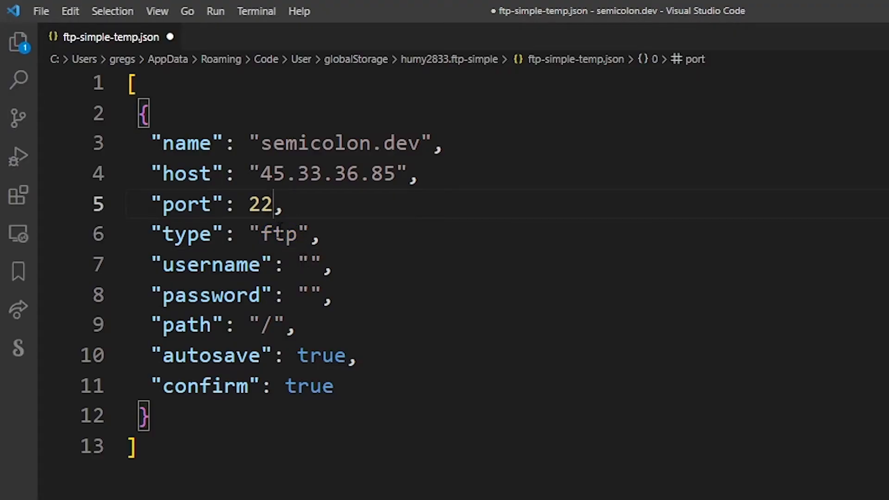
pyautogui.write('s')
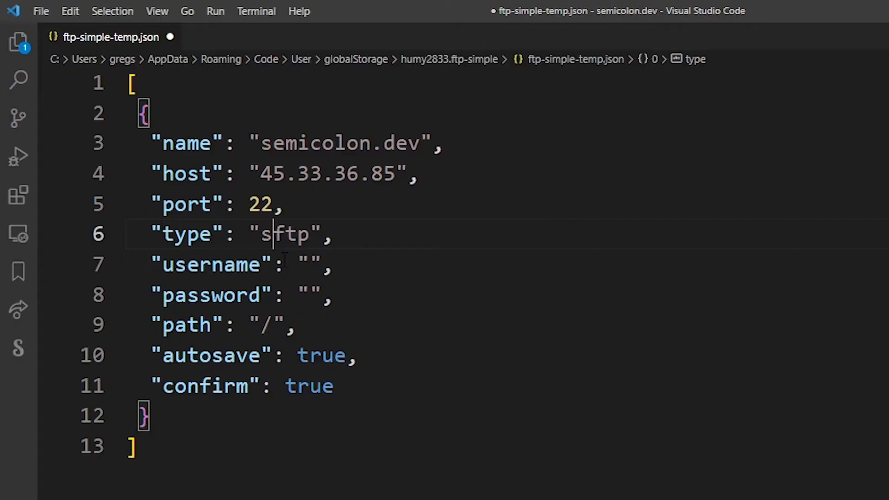
# Set the username to root and the remote path to /var/www/semicolon.dev
pyautogui.click(298, 265)
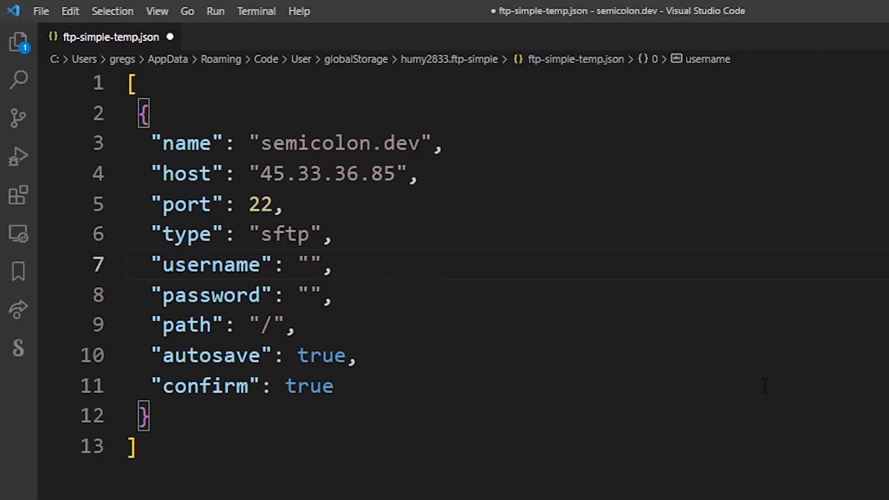
pyautogui.write('root')
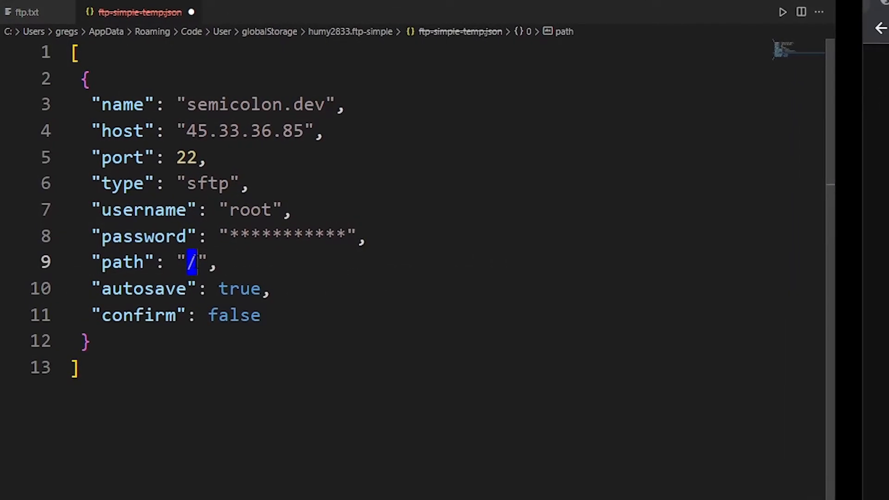
pyautogui.write('var/www/')
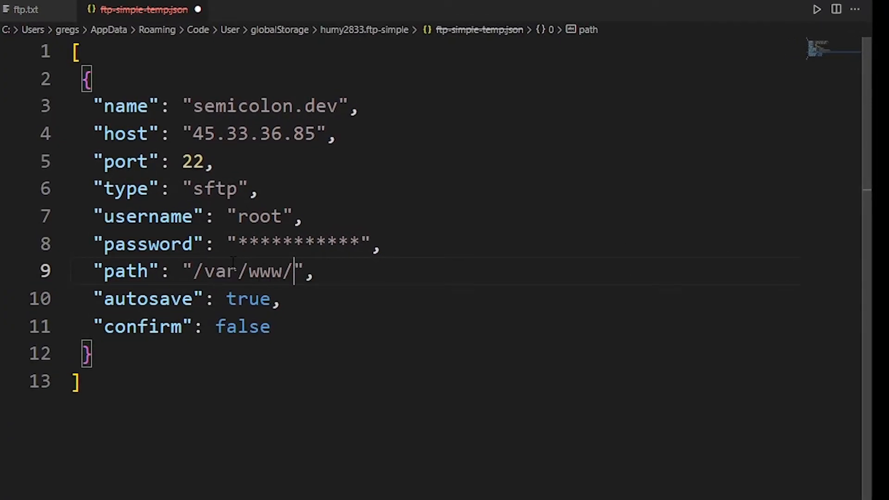
pyautogui.write('semicolon')
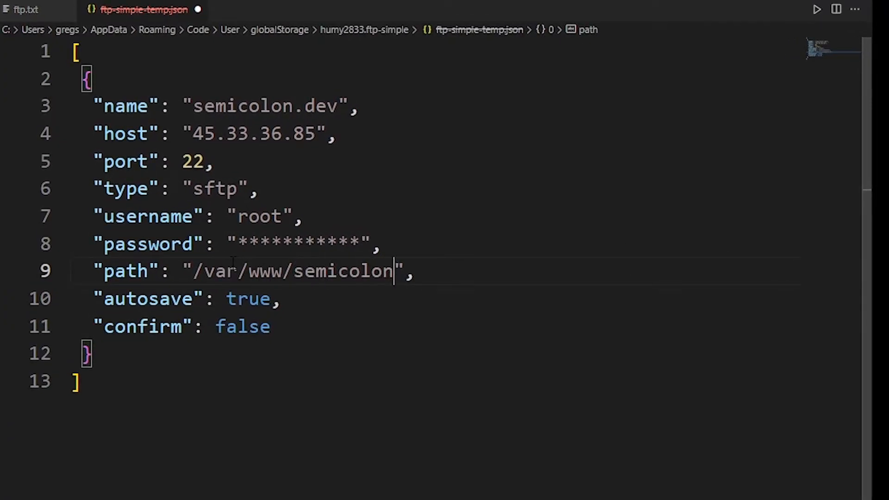
pyautogui.write('.dev')
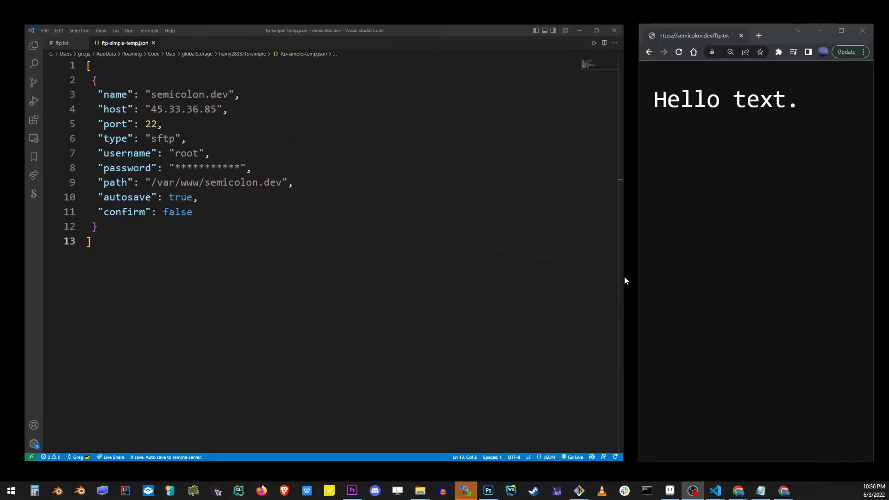
# Run ftp-simple's remote-directory-to-workspace command and choose the semicolon.dev server
pyautogui.press('f1')
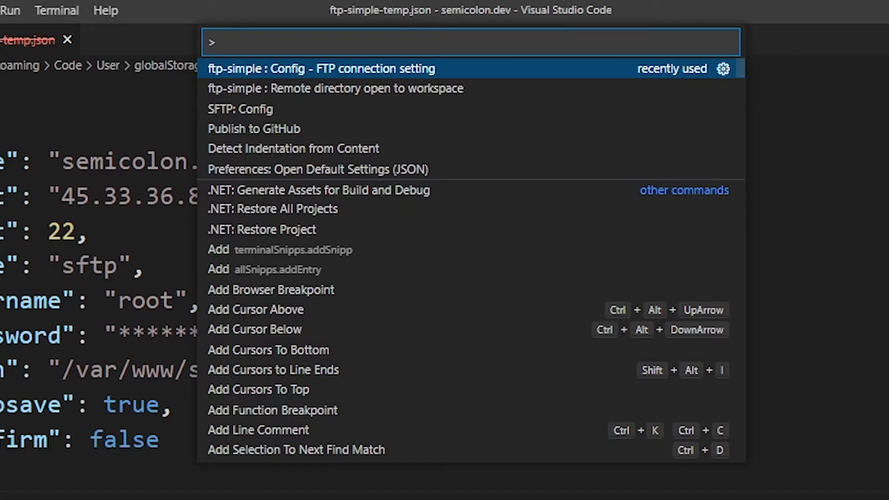
pyautogui.write('ftp')
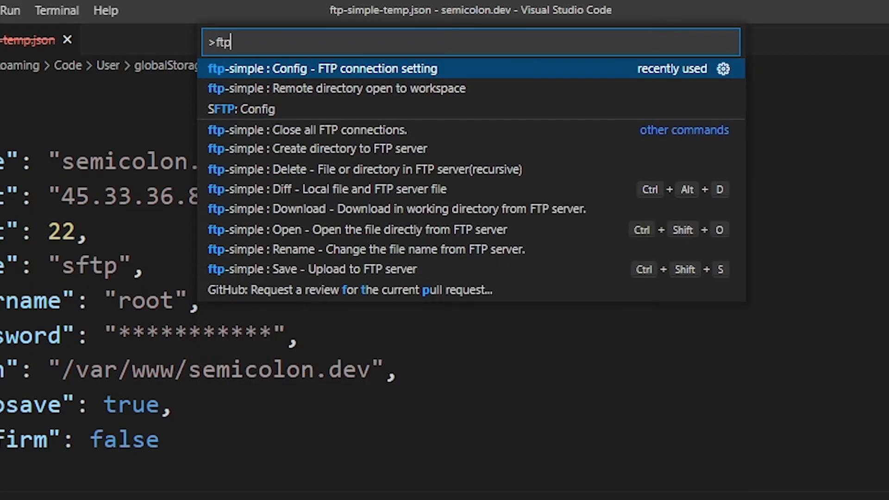
pyautogui.write('-simple remote')
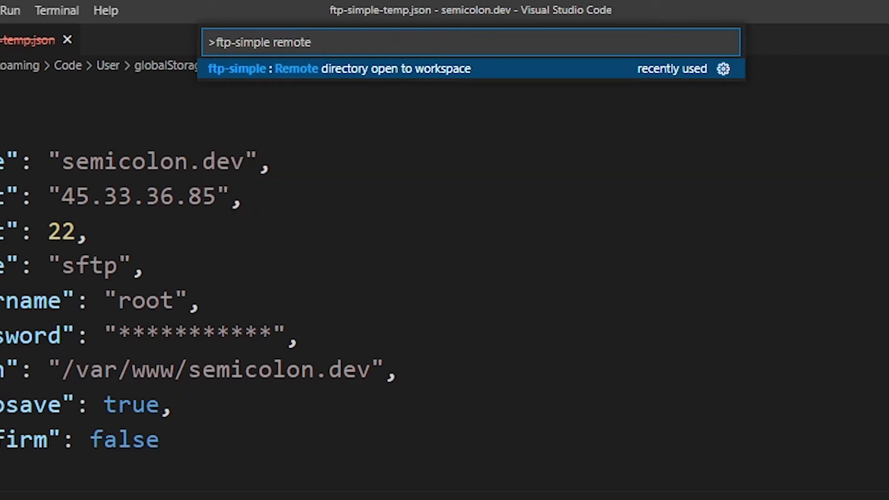
pyautogui.moveTo(350, 76)
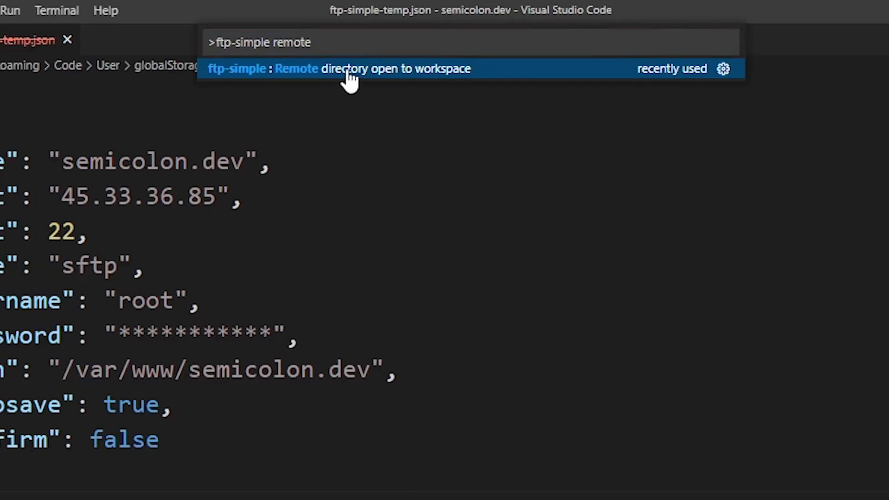
pyautogui.click(338, 68)
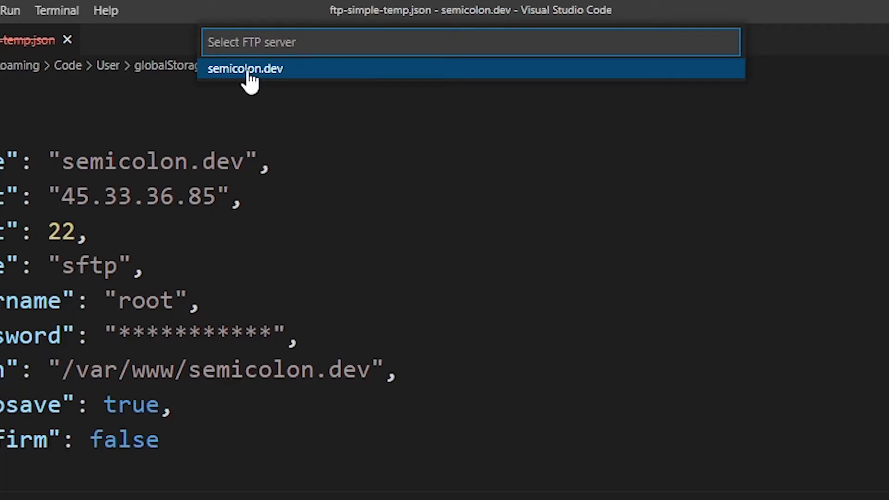
pyautogui.click(244, 68)
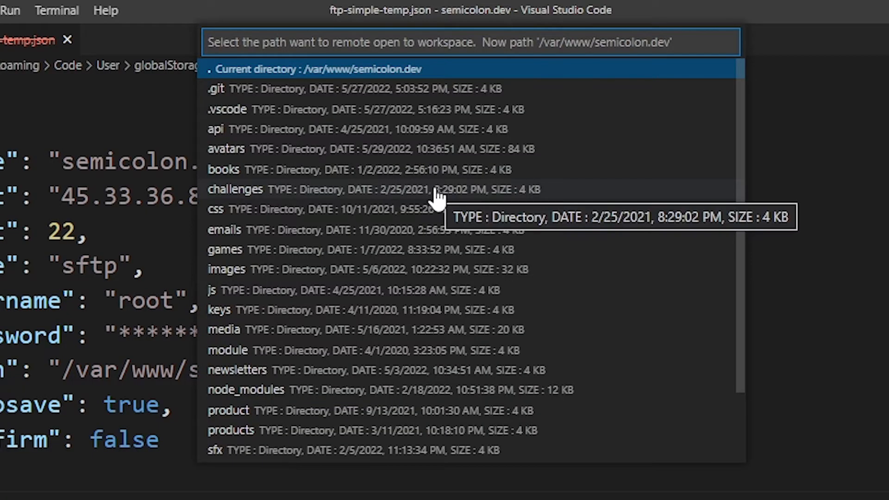
pyautogui.moveTo(306, 76)
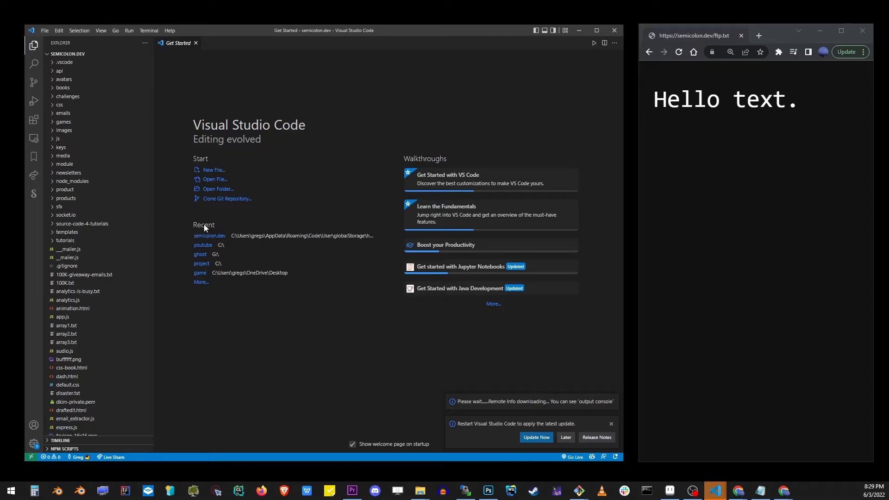
# Scroll the Explorer to ftp.txt and select the word Hello
pyautogui.scroll(-3)
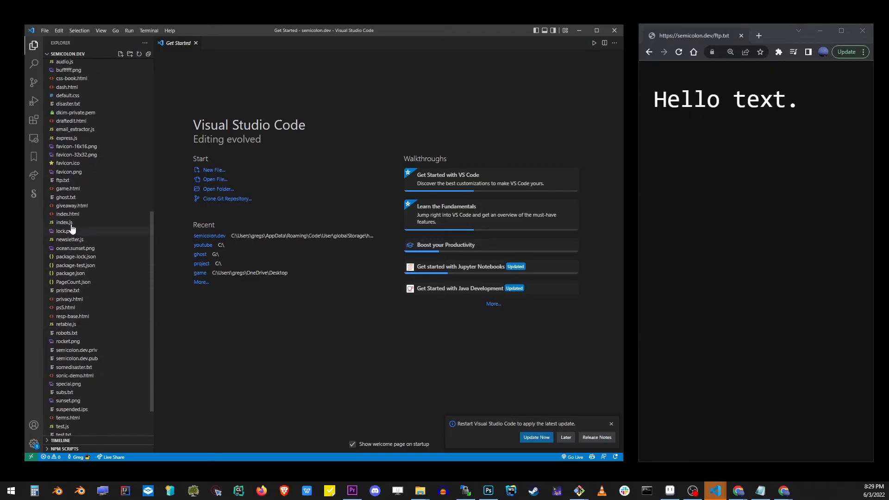
pyautogui.doubleClick(63, 179)
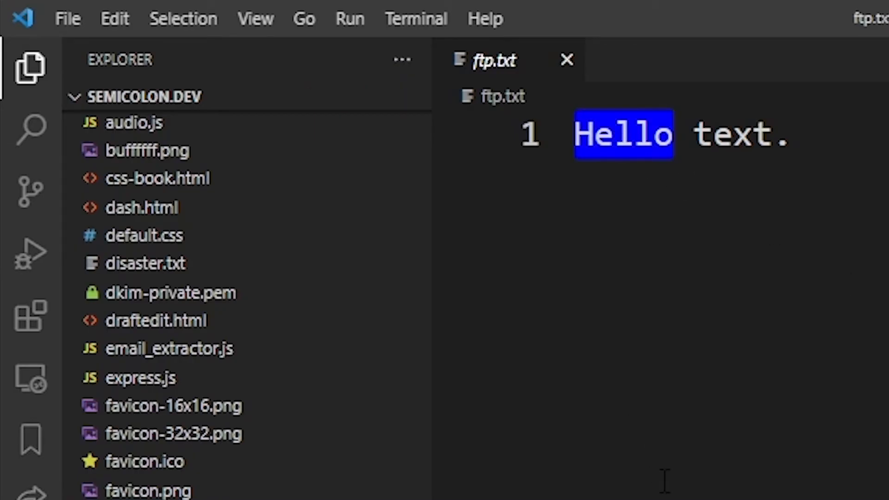
# Replace Hello with Update and confirm overwriting the remote ftp.txt
pyautogui.write('Updated')
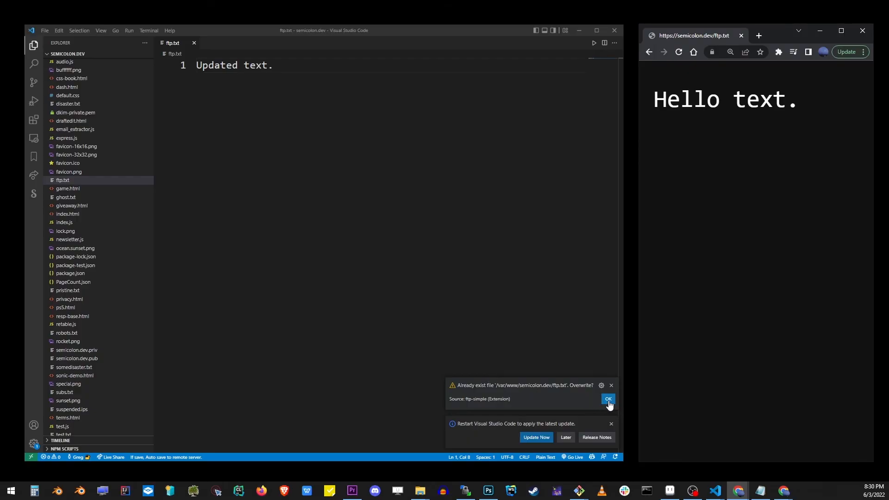
pyautogui.click(607, 398)
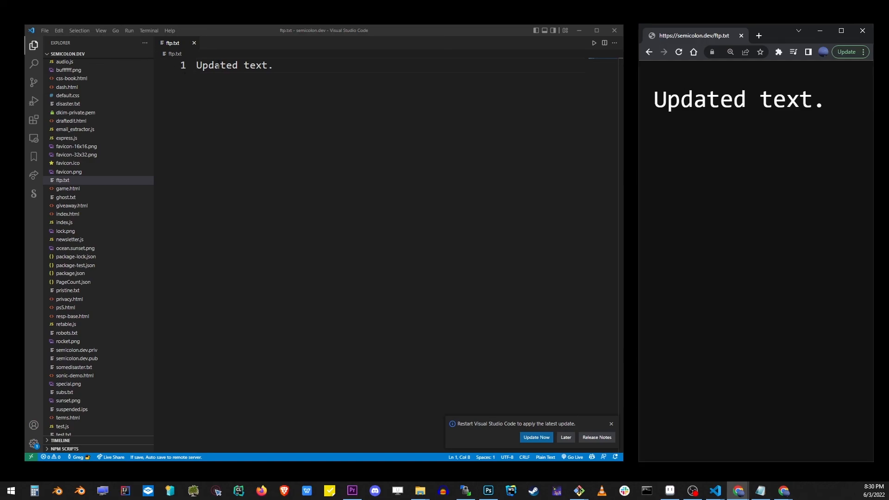
pyautogui.doubleClick(217, 65)
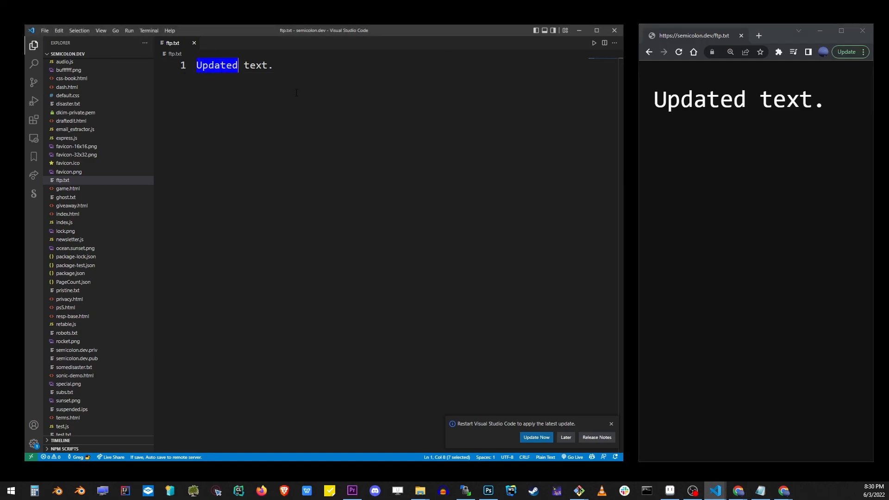